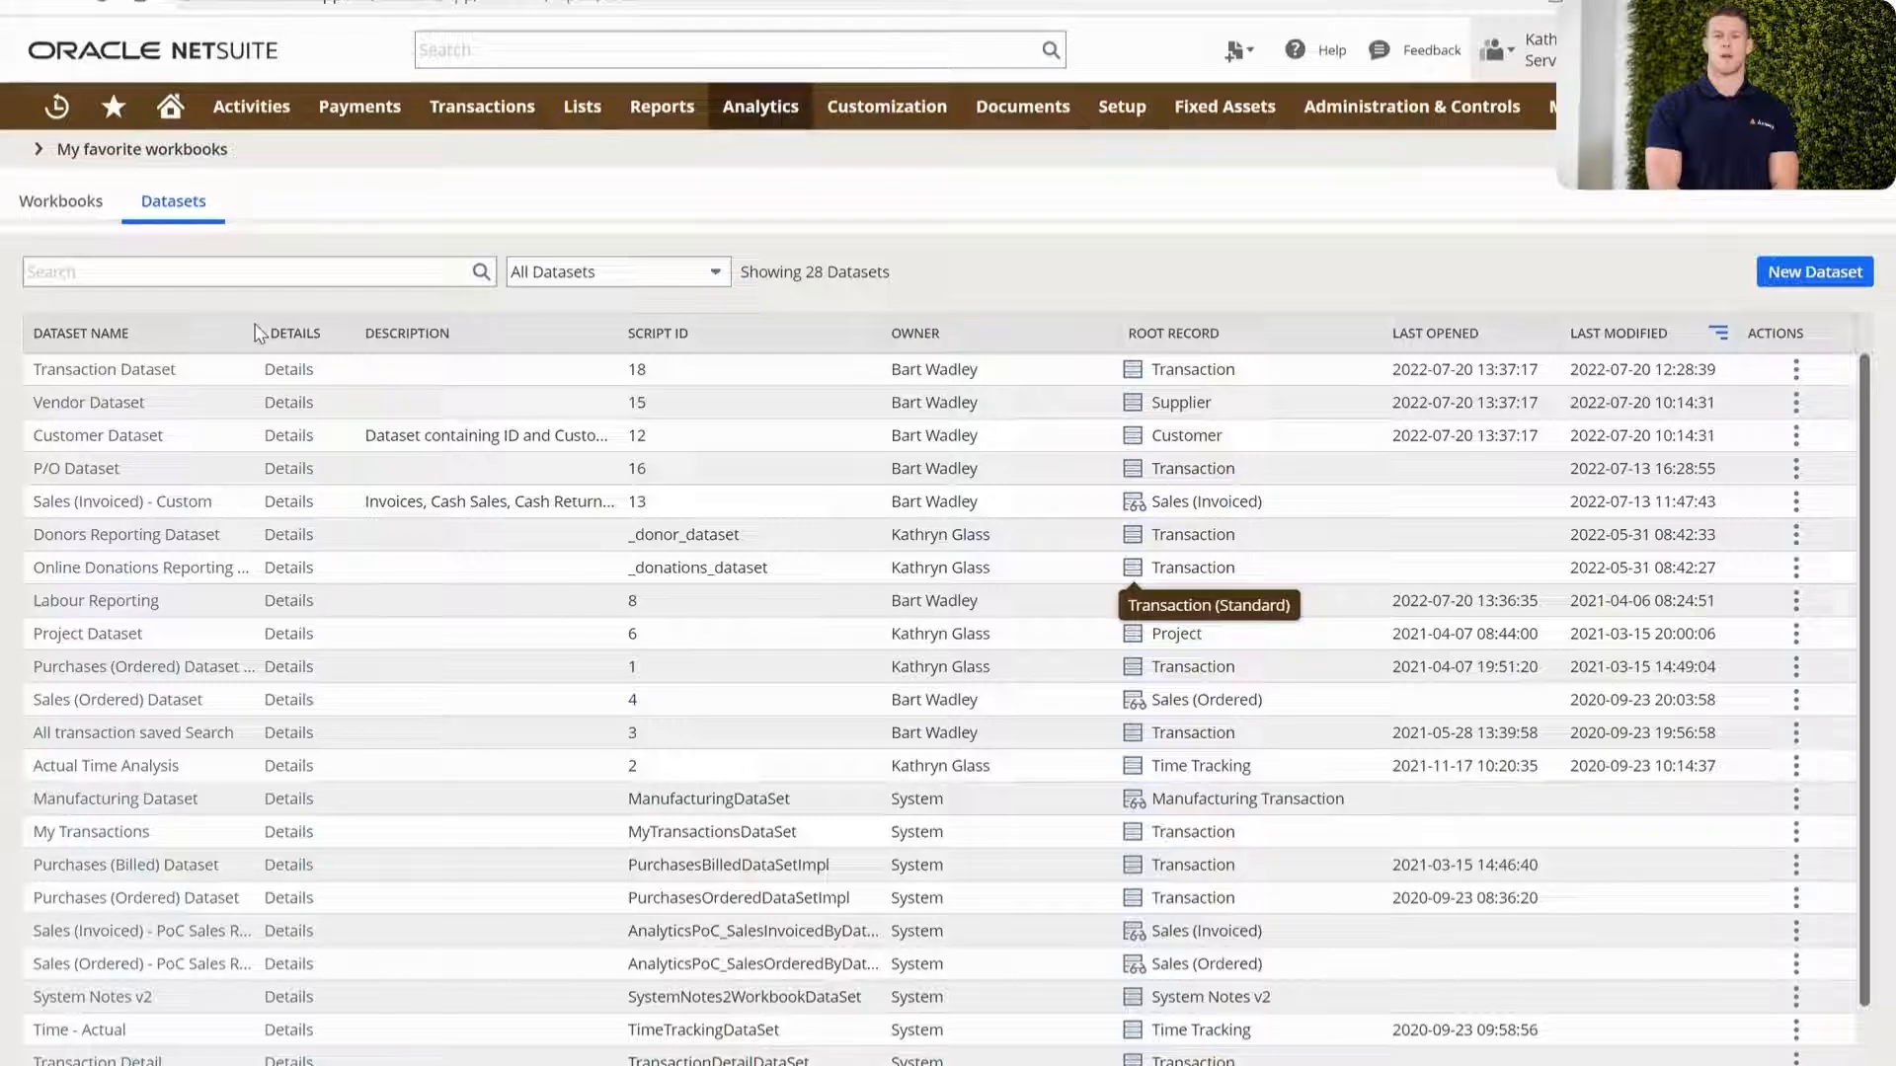
{"action": "mouse_move", "coordinate": [1206, 575]}
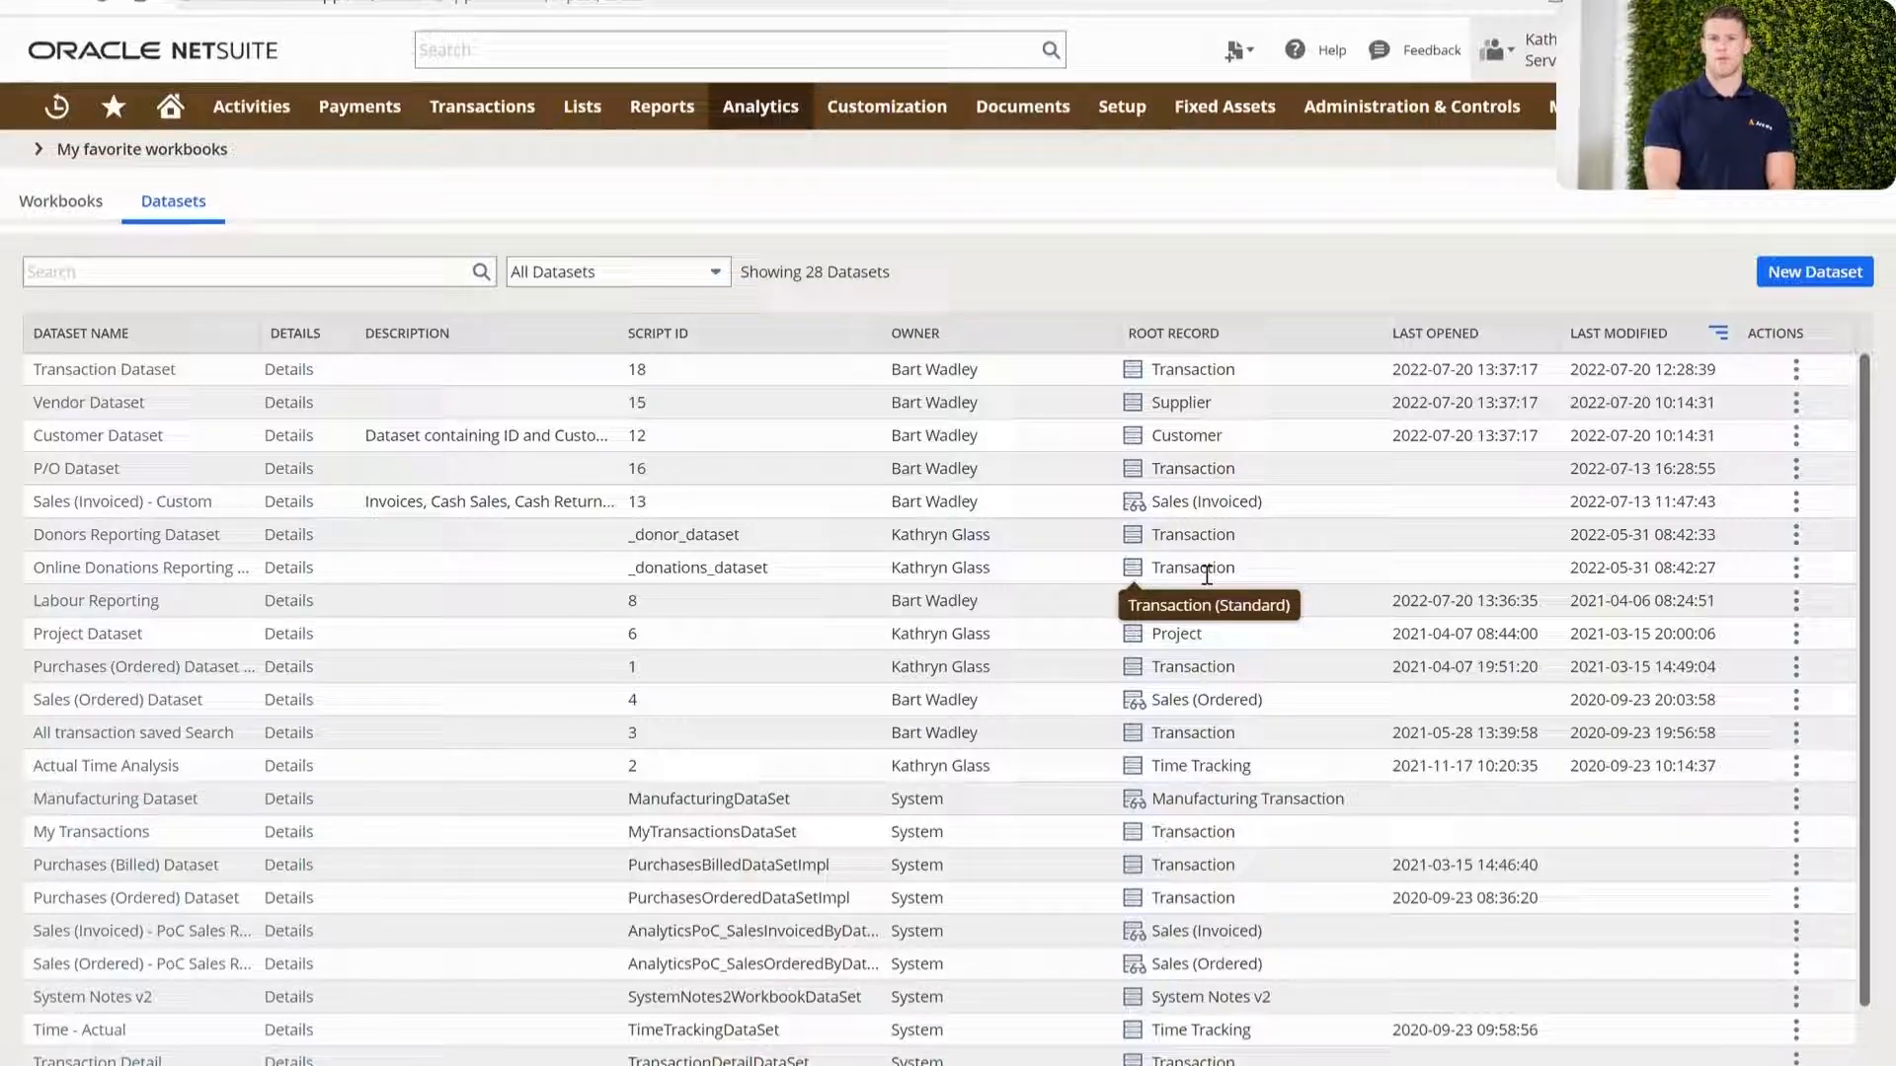
Step: Show the Workbooks list of 24 analytics workbooks instead of the datasets list
{"action": "scroll", "scroll_direction": "down", "scroll_amount": 3}
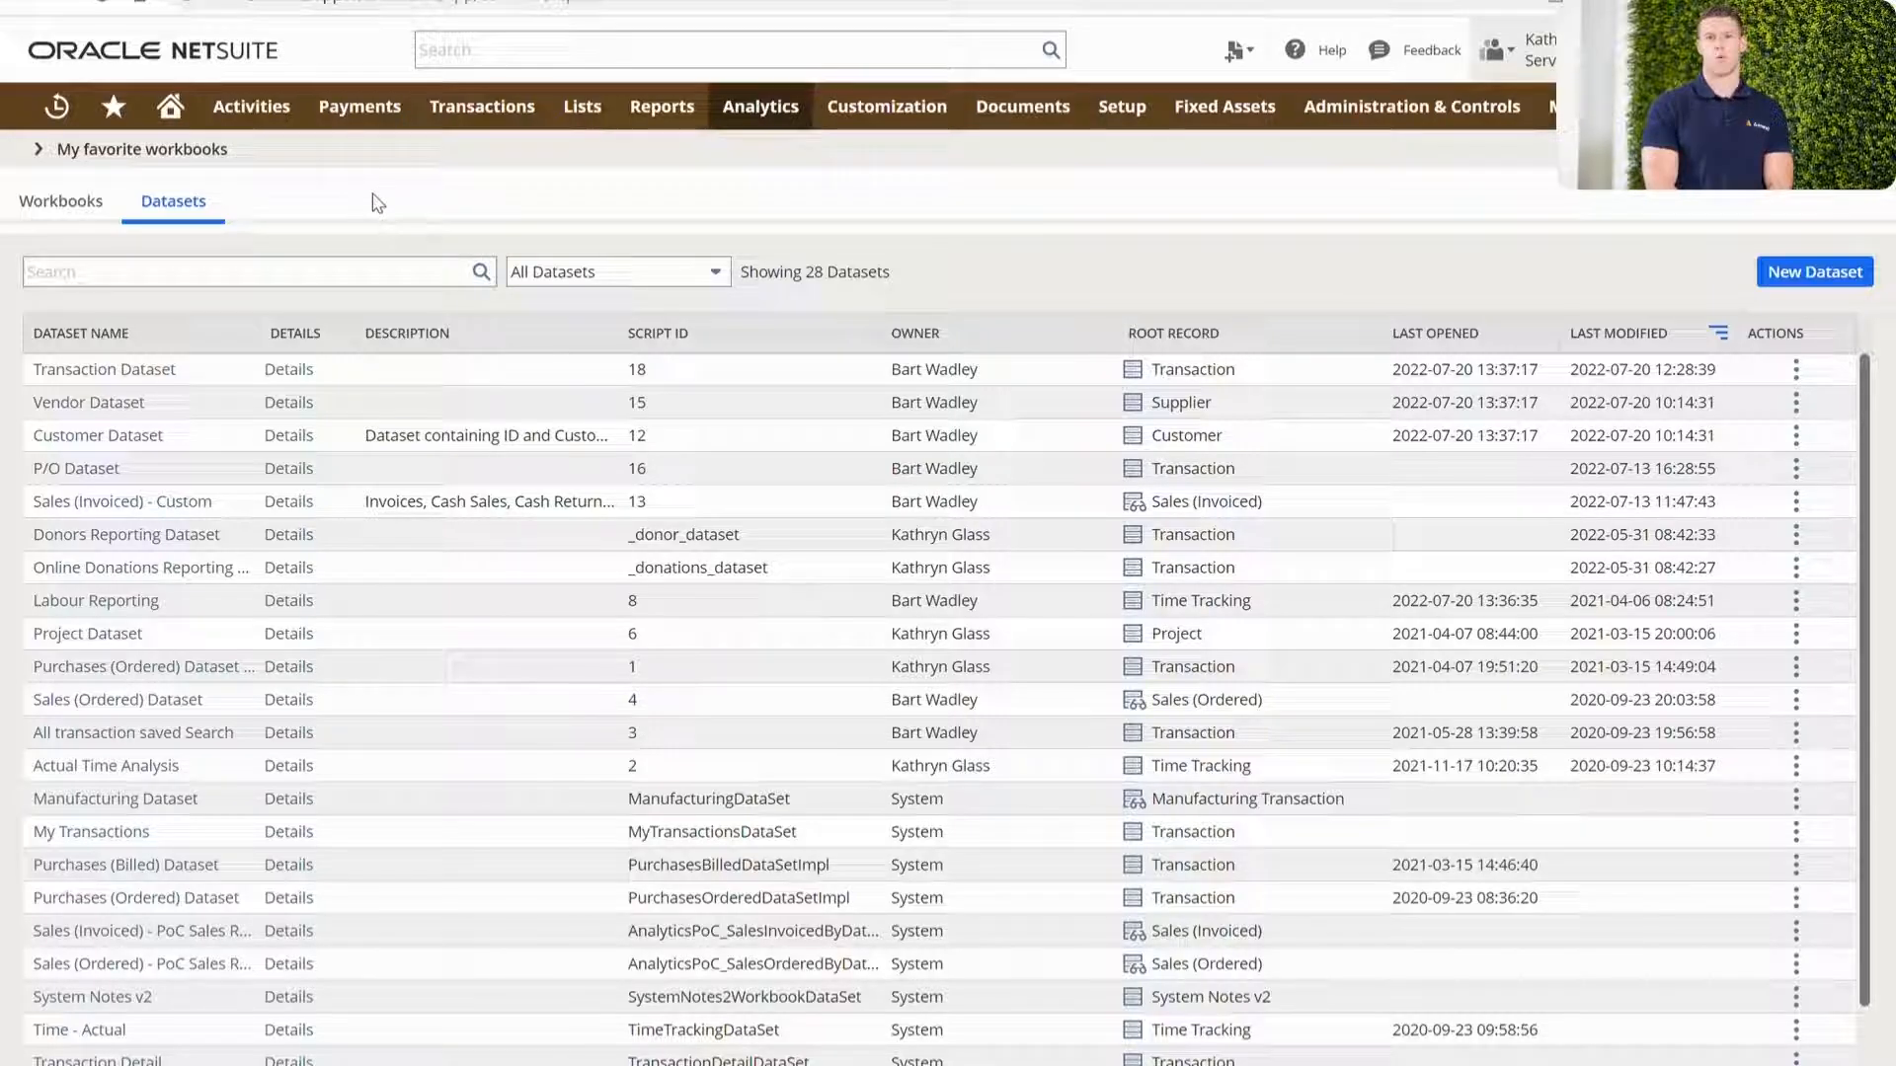
{"action": "left_click", "coordinate": [60, 201]}
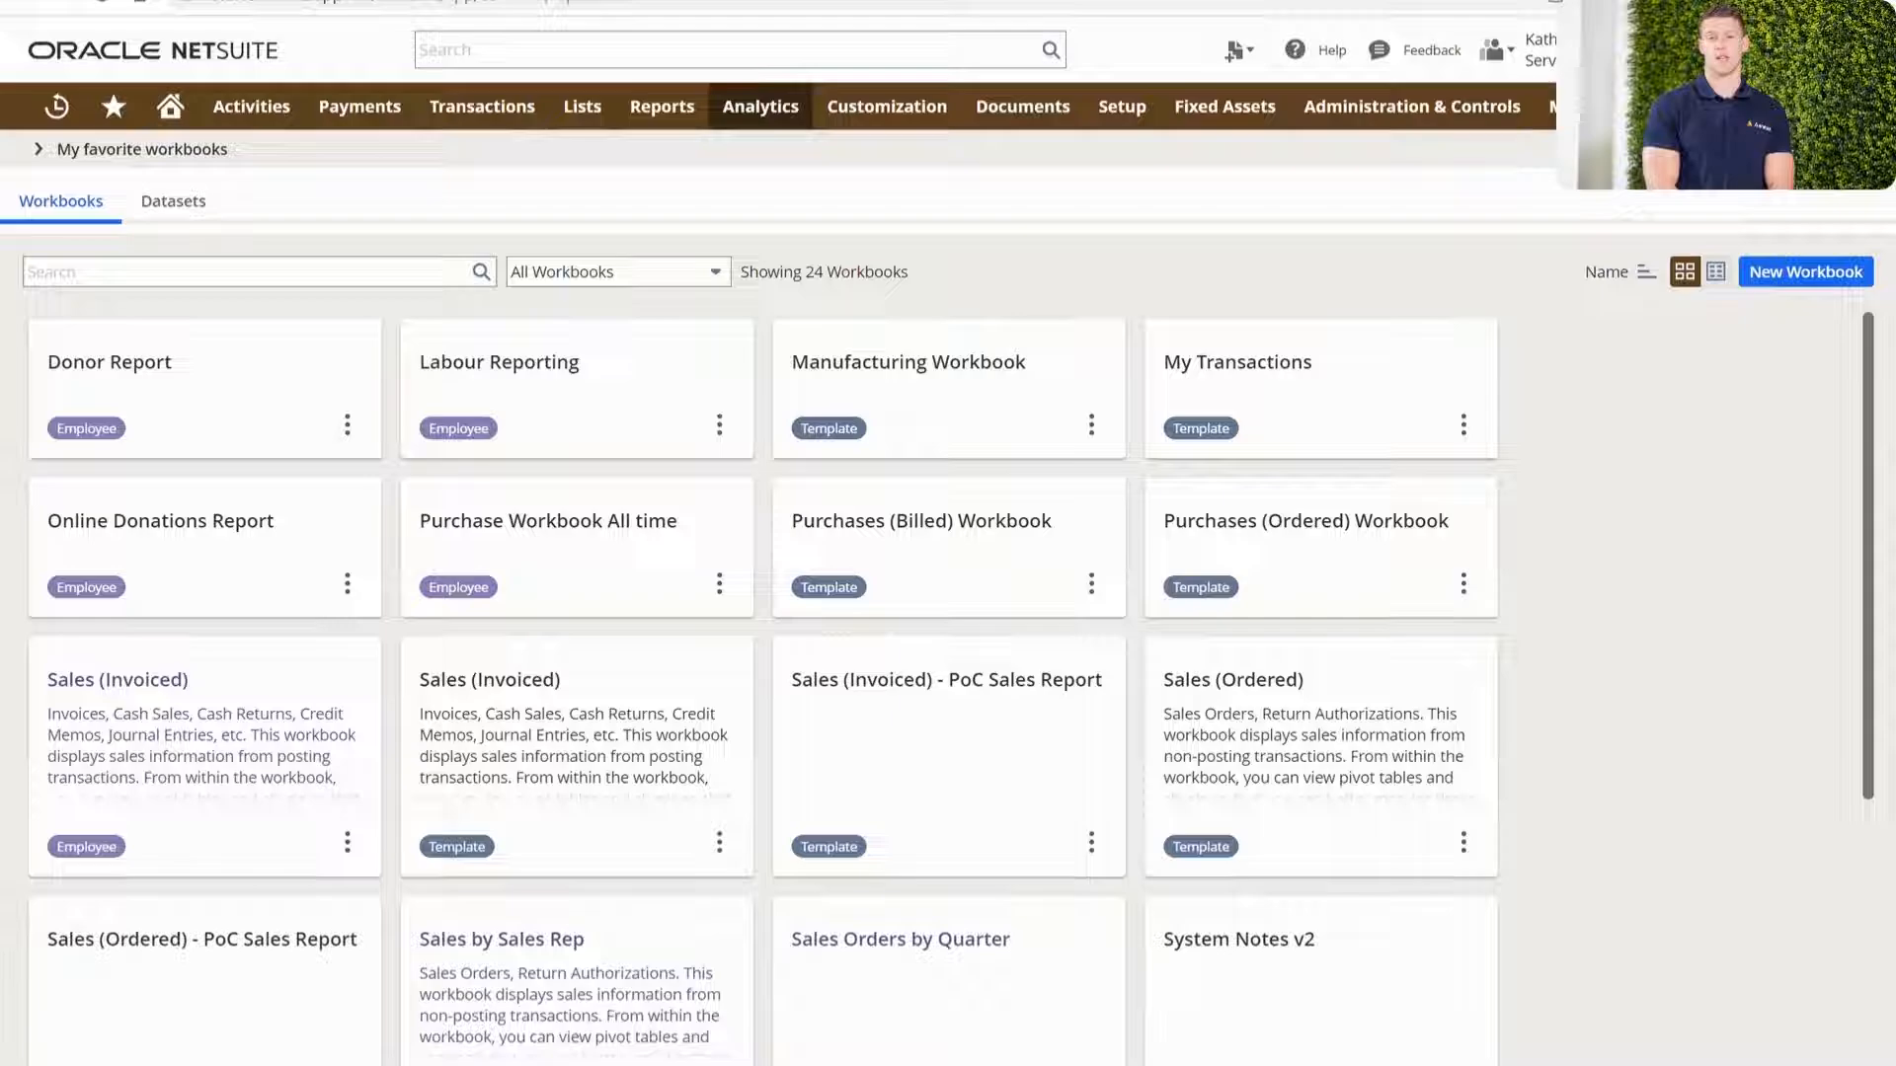
{"action": "mouse_move", "coordinate": [1583, 415]}
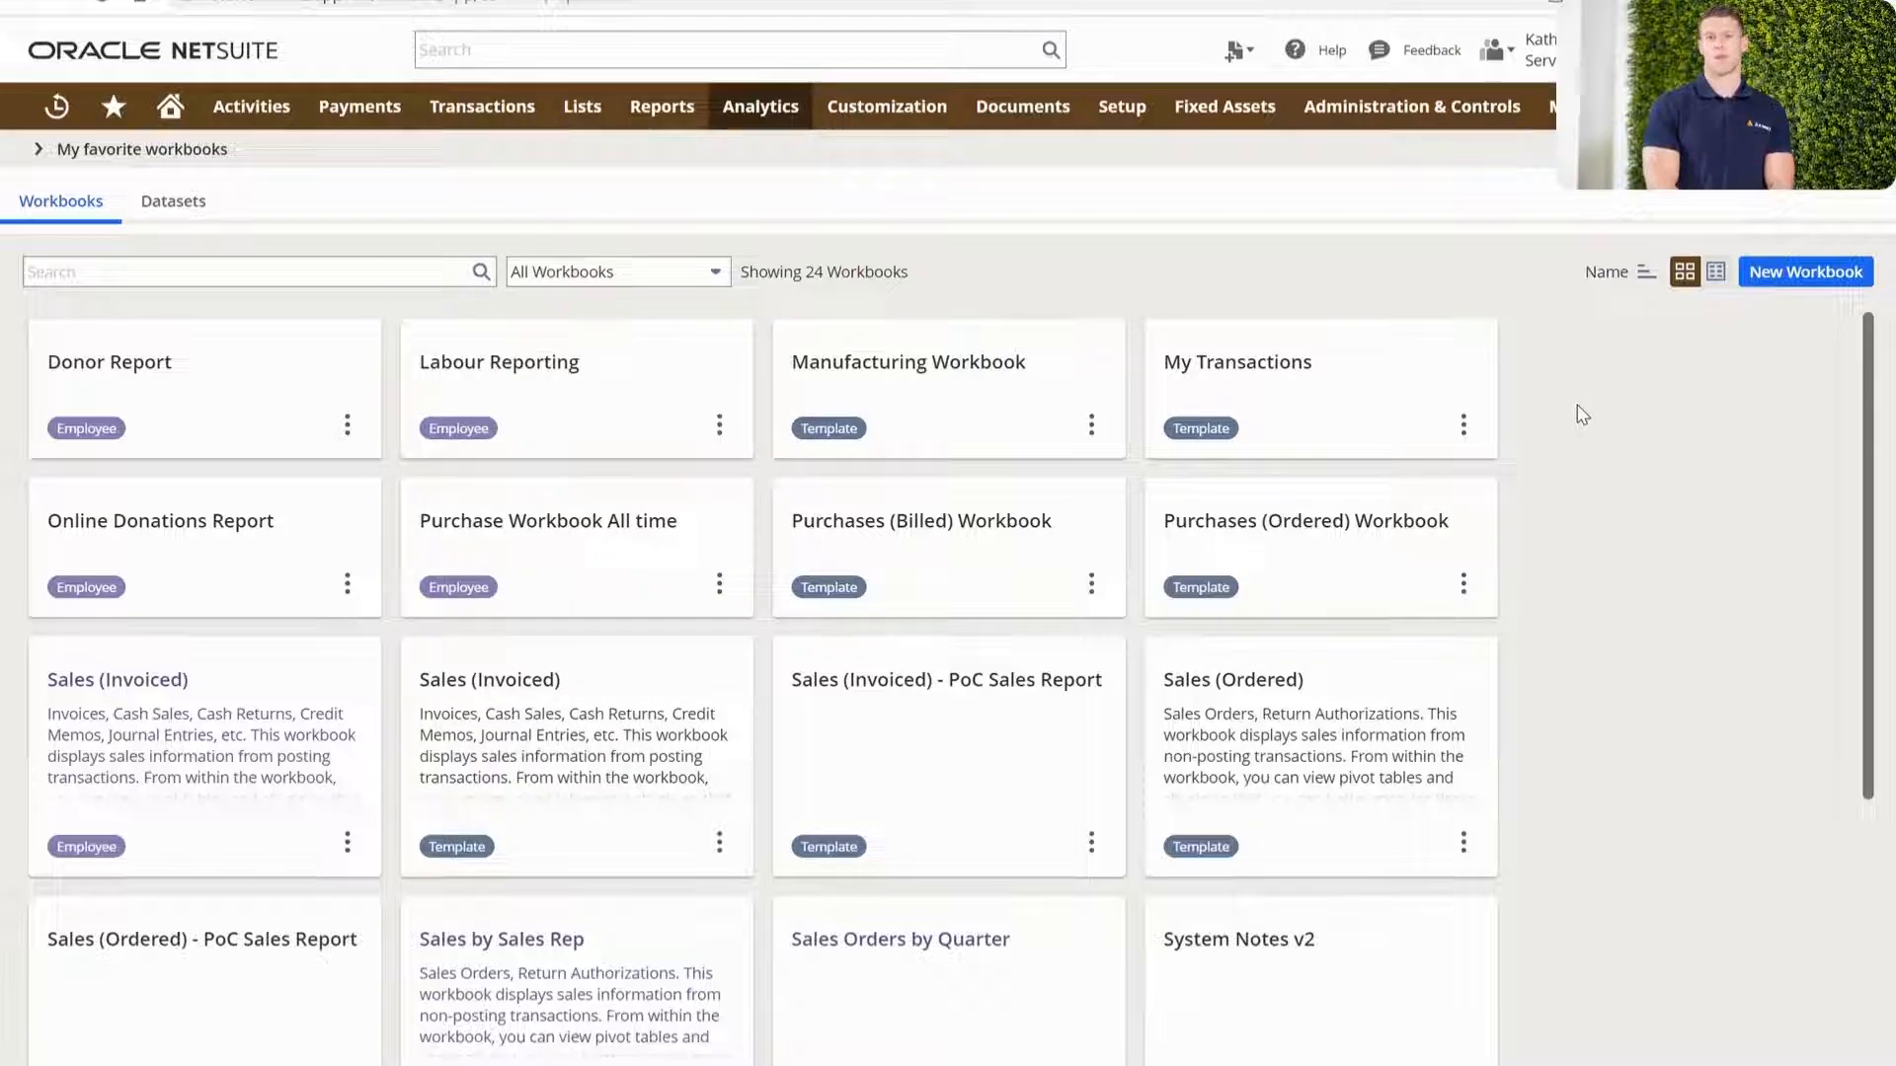
{"action": "scroll", "scroll_direction": "down", "scroll_amount": 3}
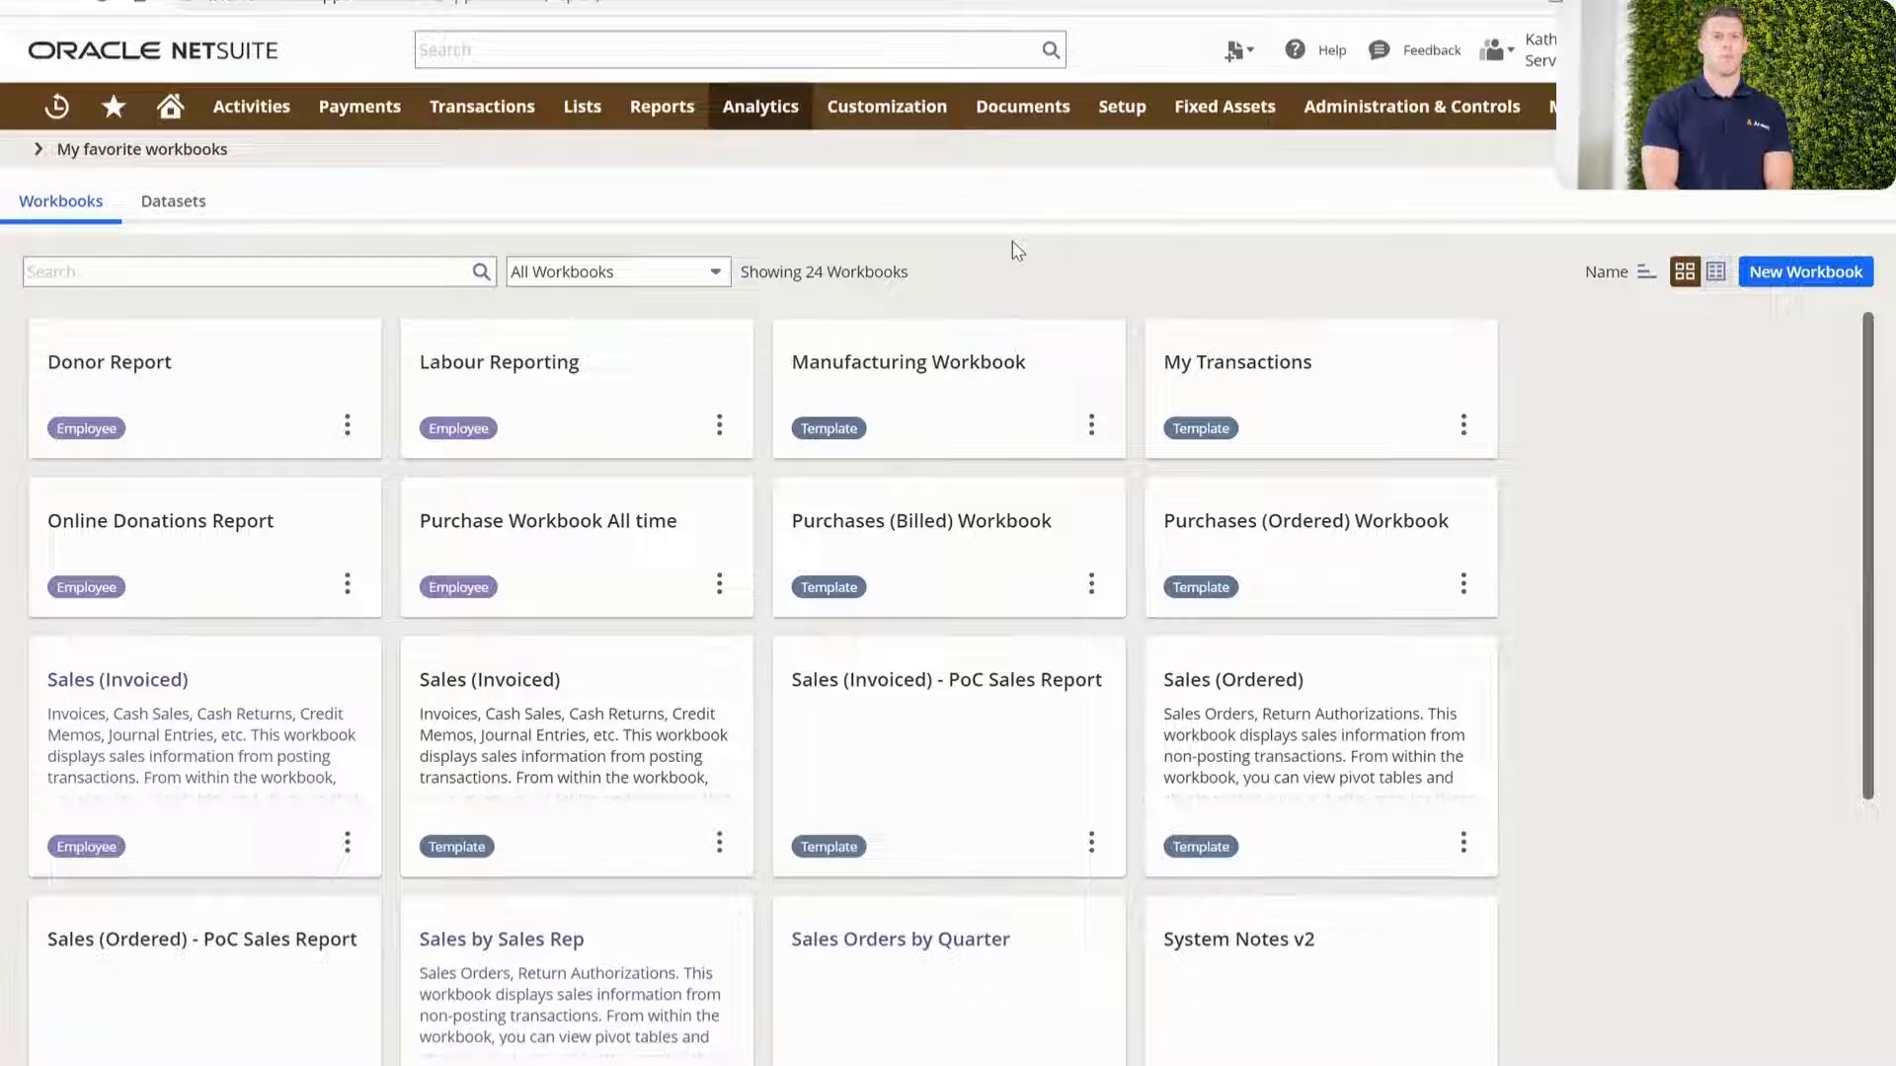
{"action": "mouse_move", "coordinate": [989, 263]}
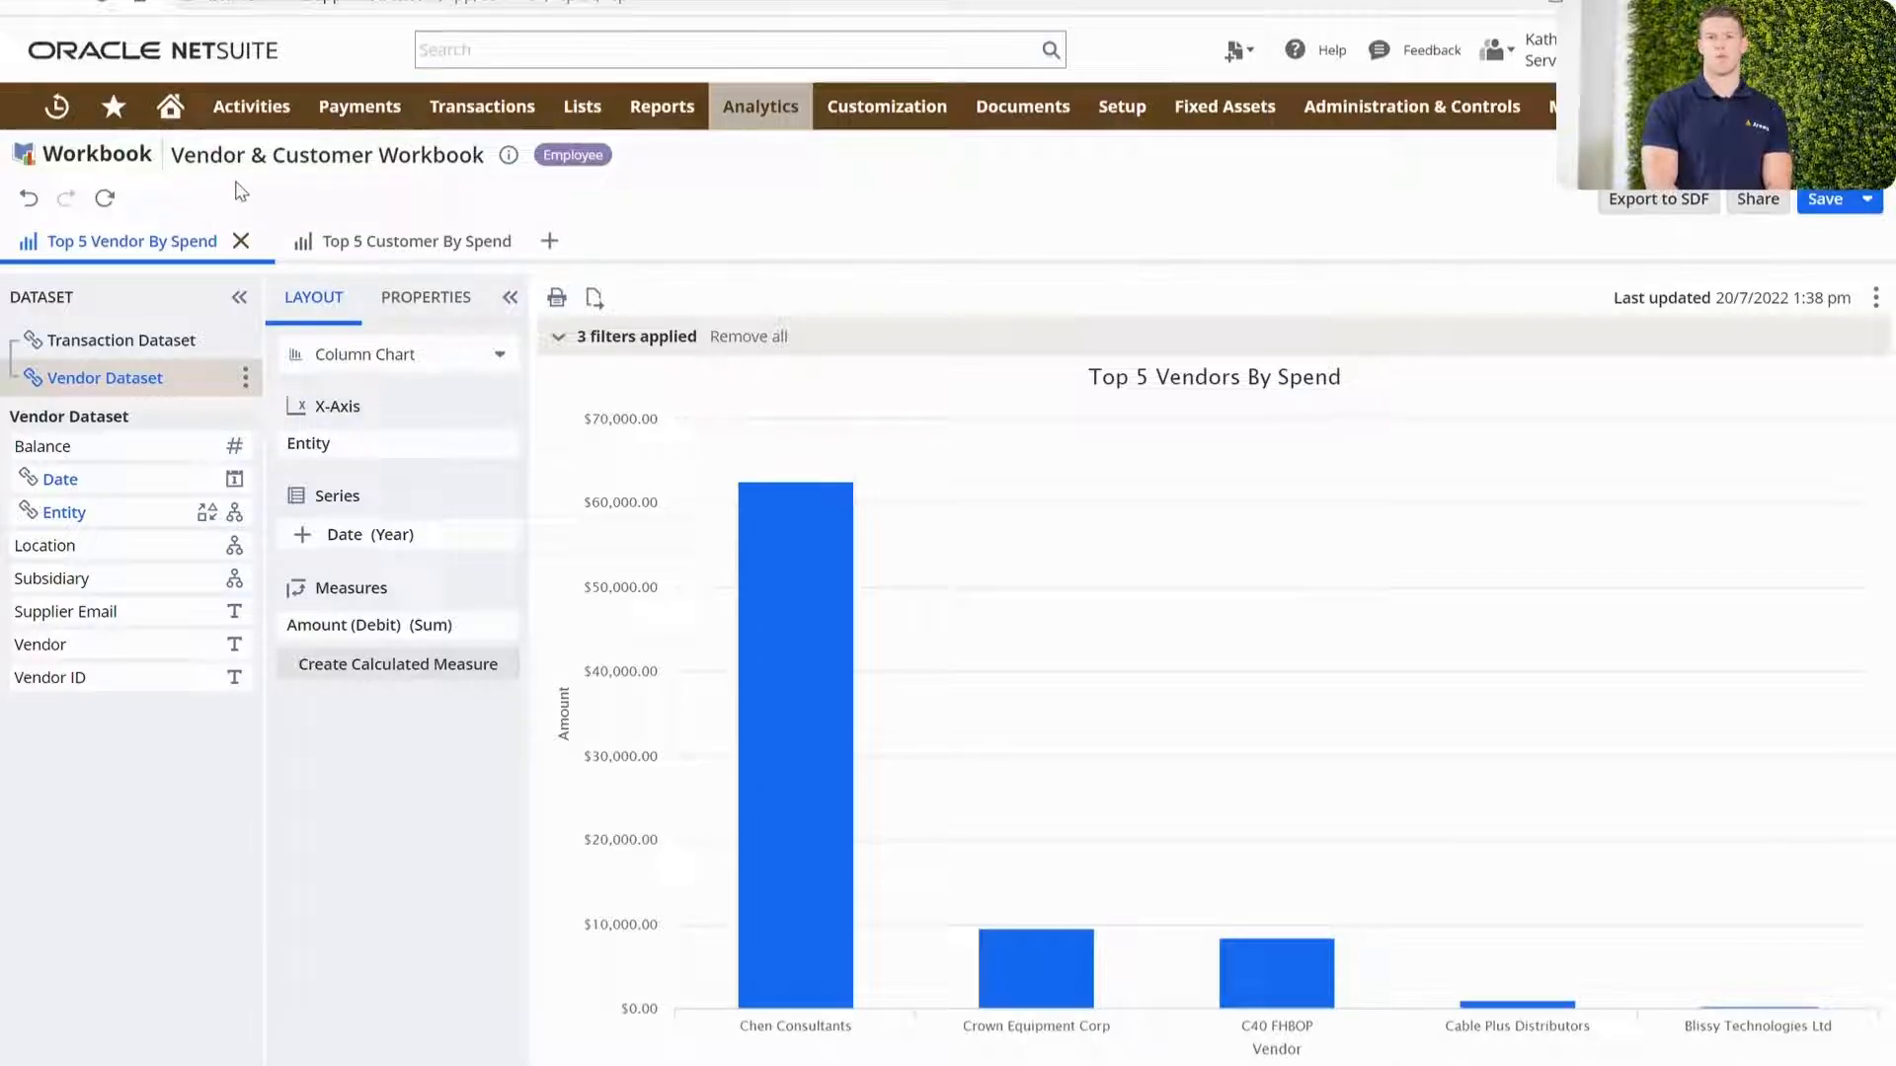
{"action": "mouse_move", "coordinate": [230, 191]}
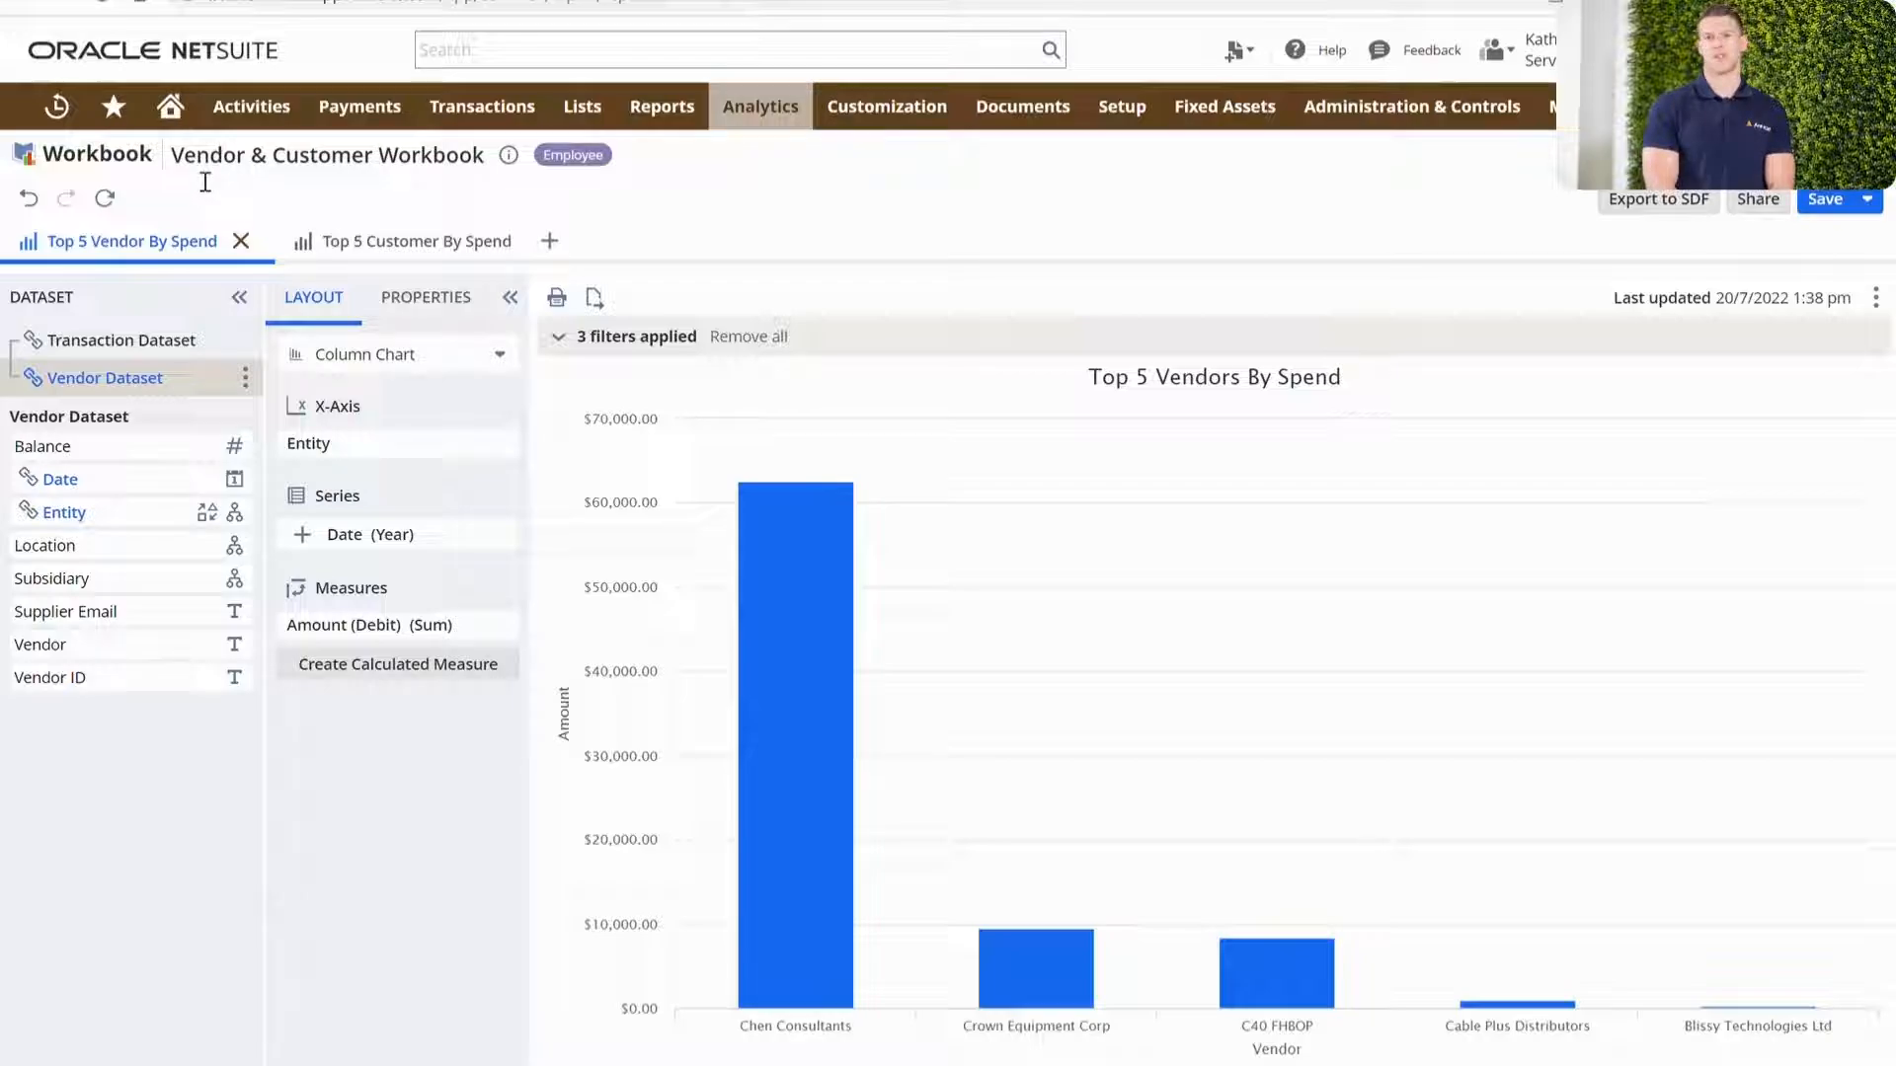
{"action": "mouse_move", "coordinate": [323, 182]}
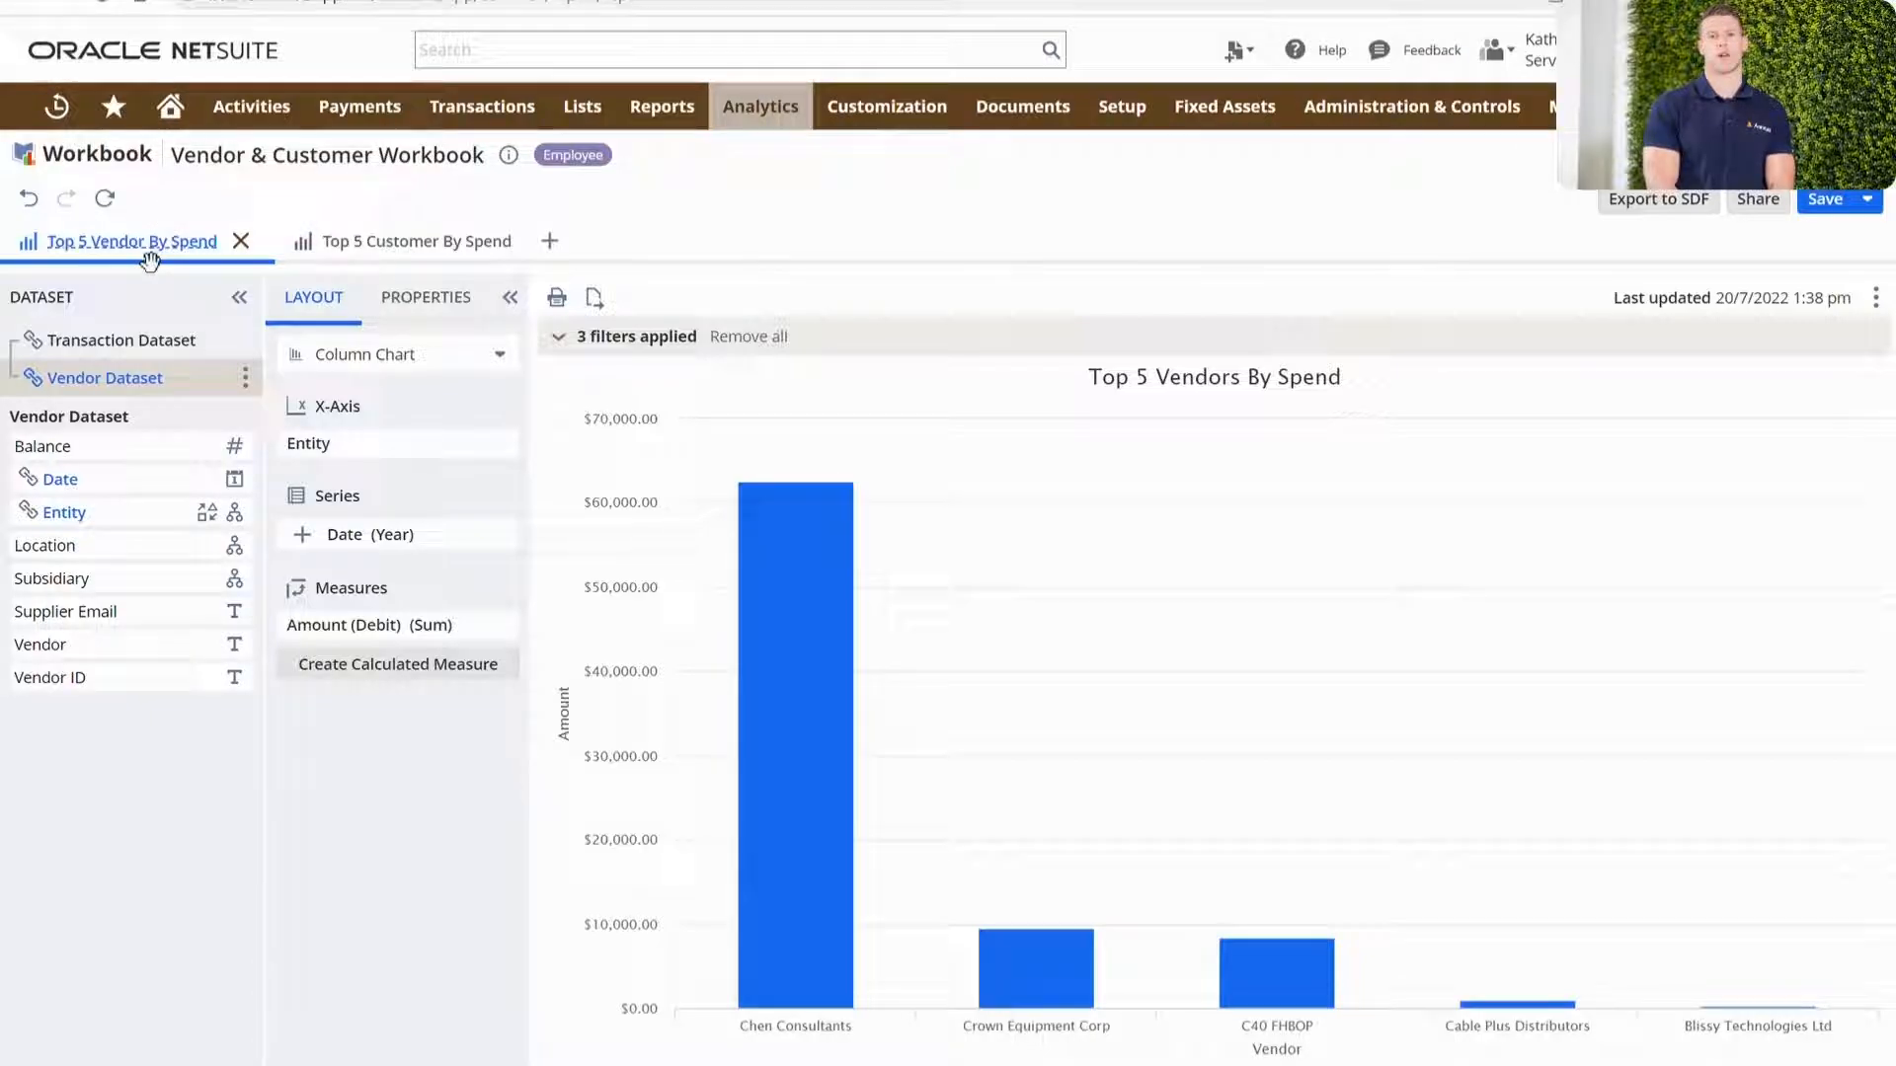
Step: Show the Top 5 Customers By Spend chart and the Customer Dataset's actions menu
{"action": "left_click", "coordinate": [403, 241]}
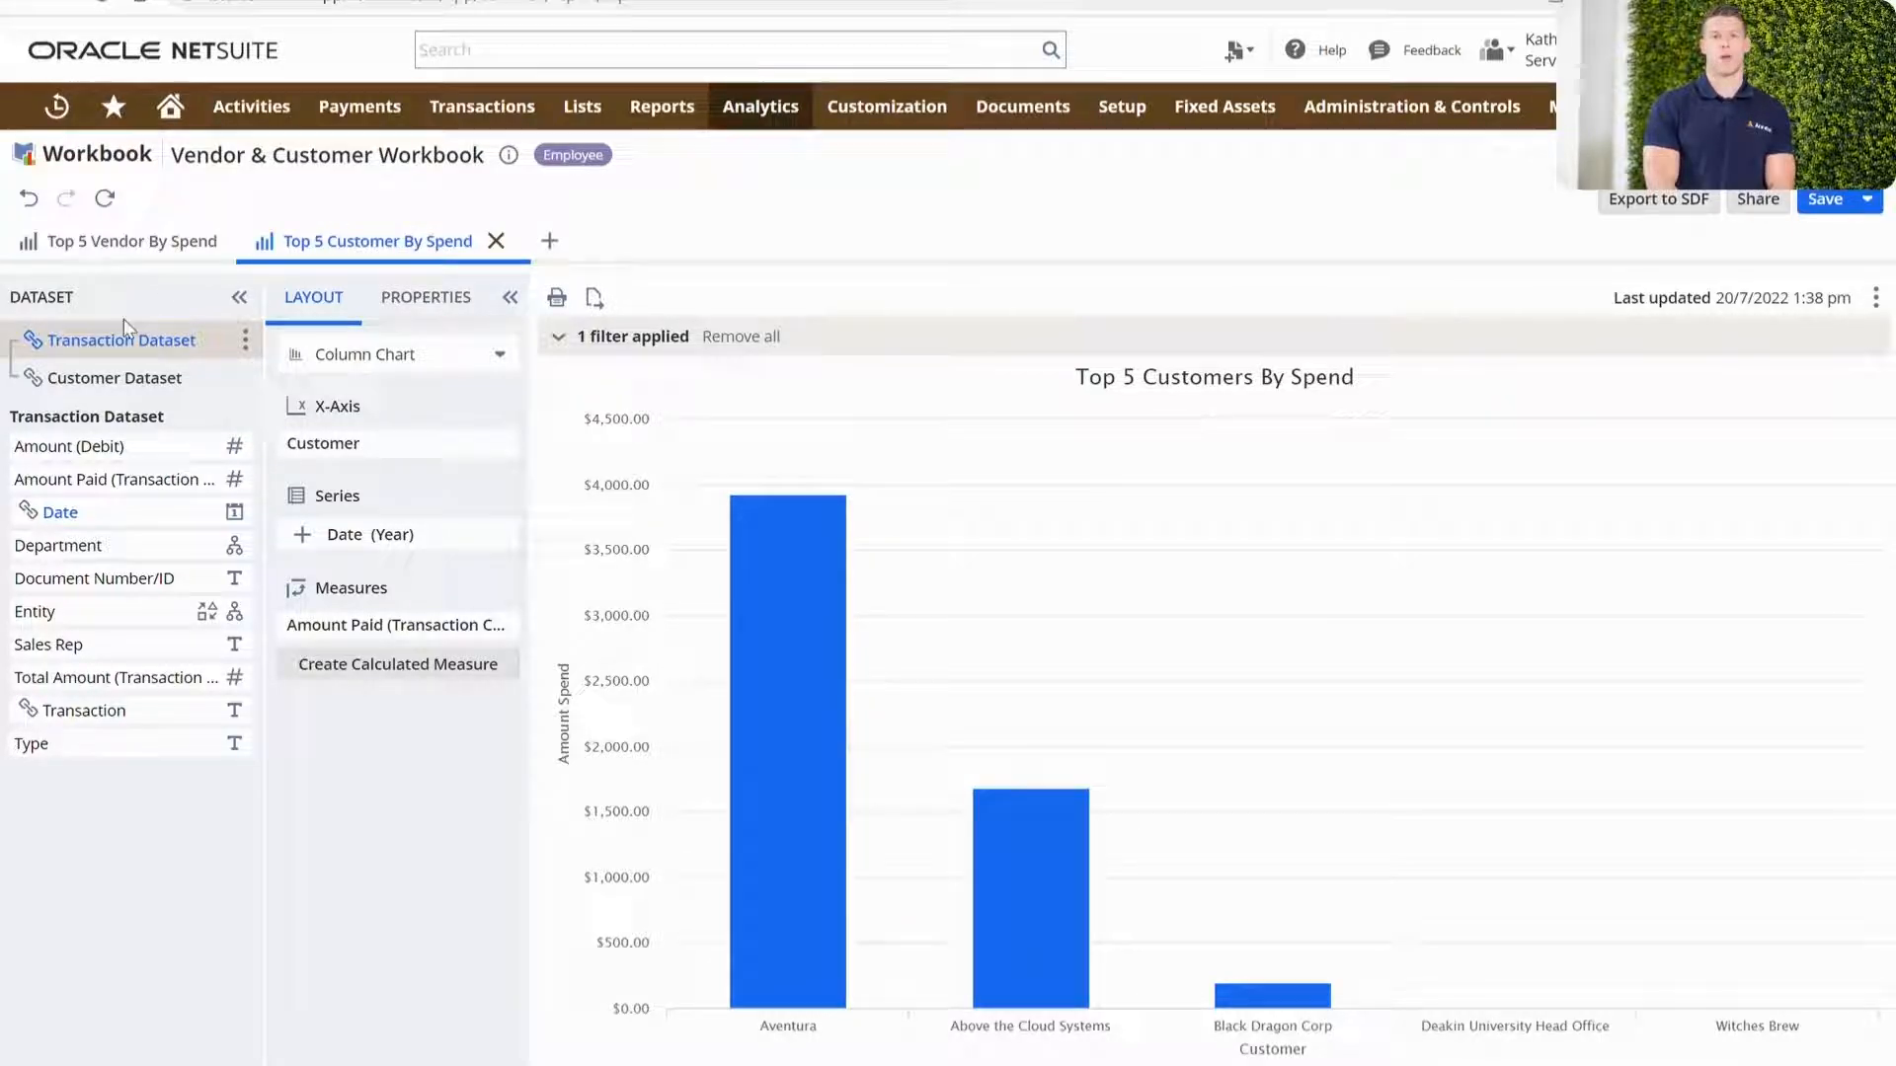
{"action": "mouse_move", "coordinate": [157, 403]}
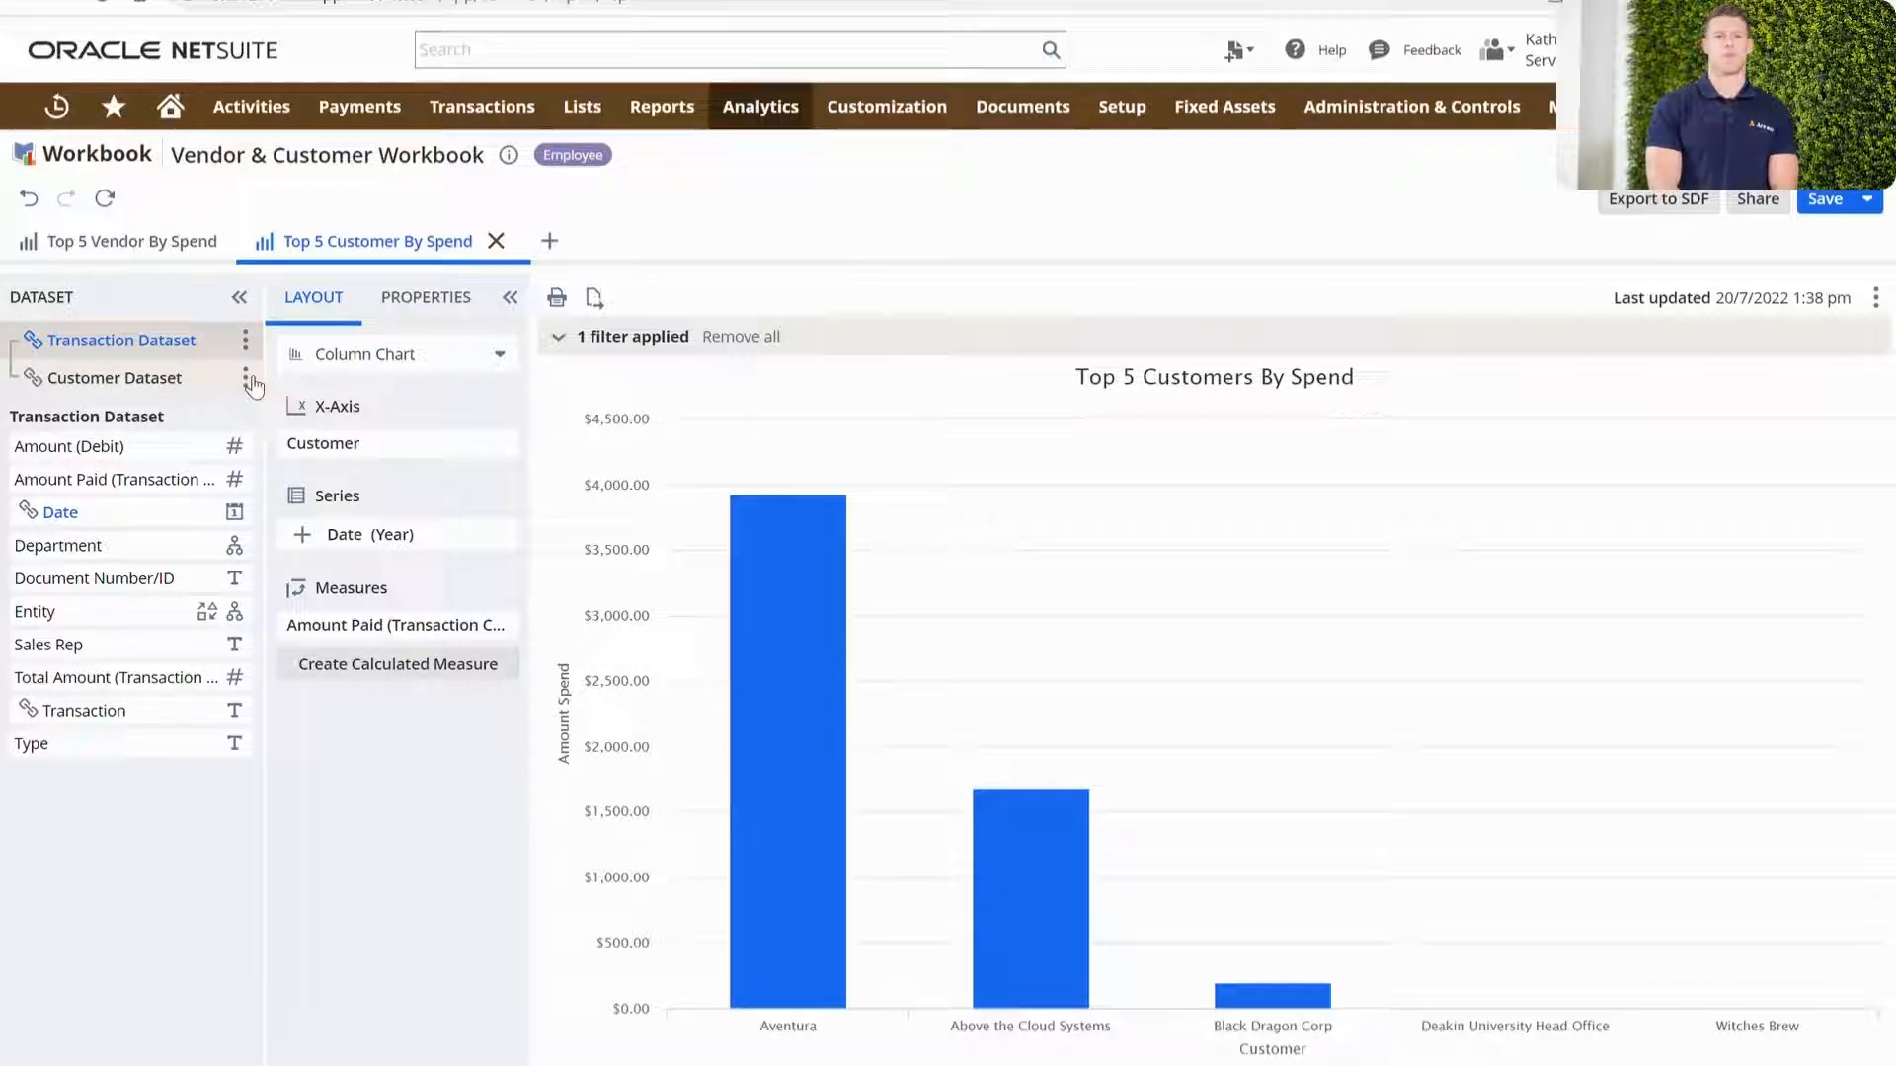
{"action": "left_click", "coordinate": [246, 378]}
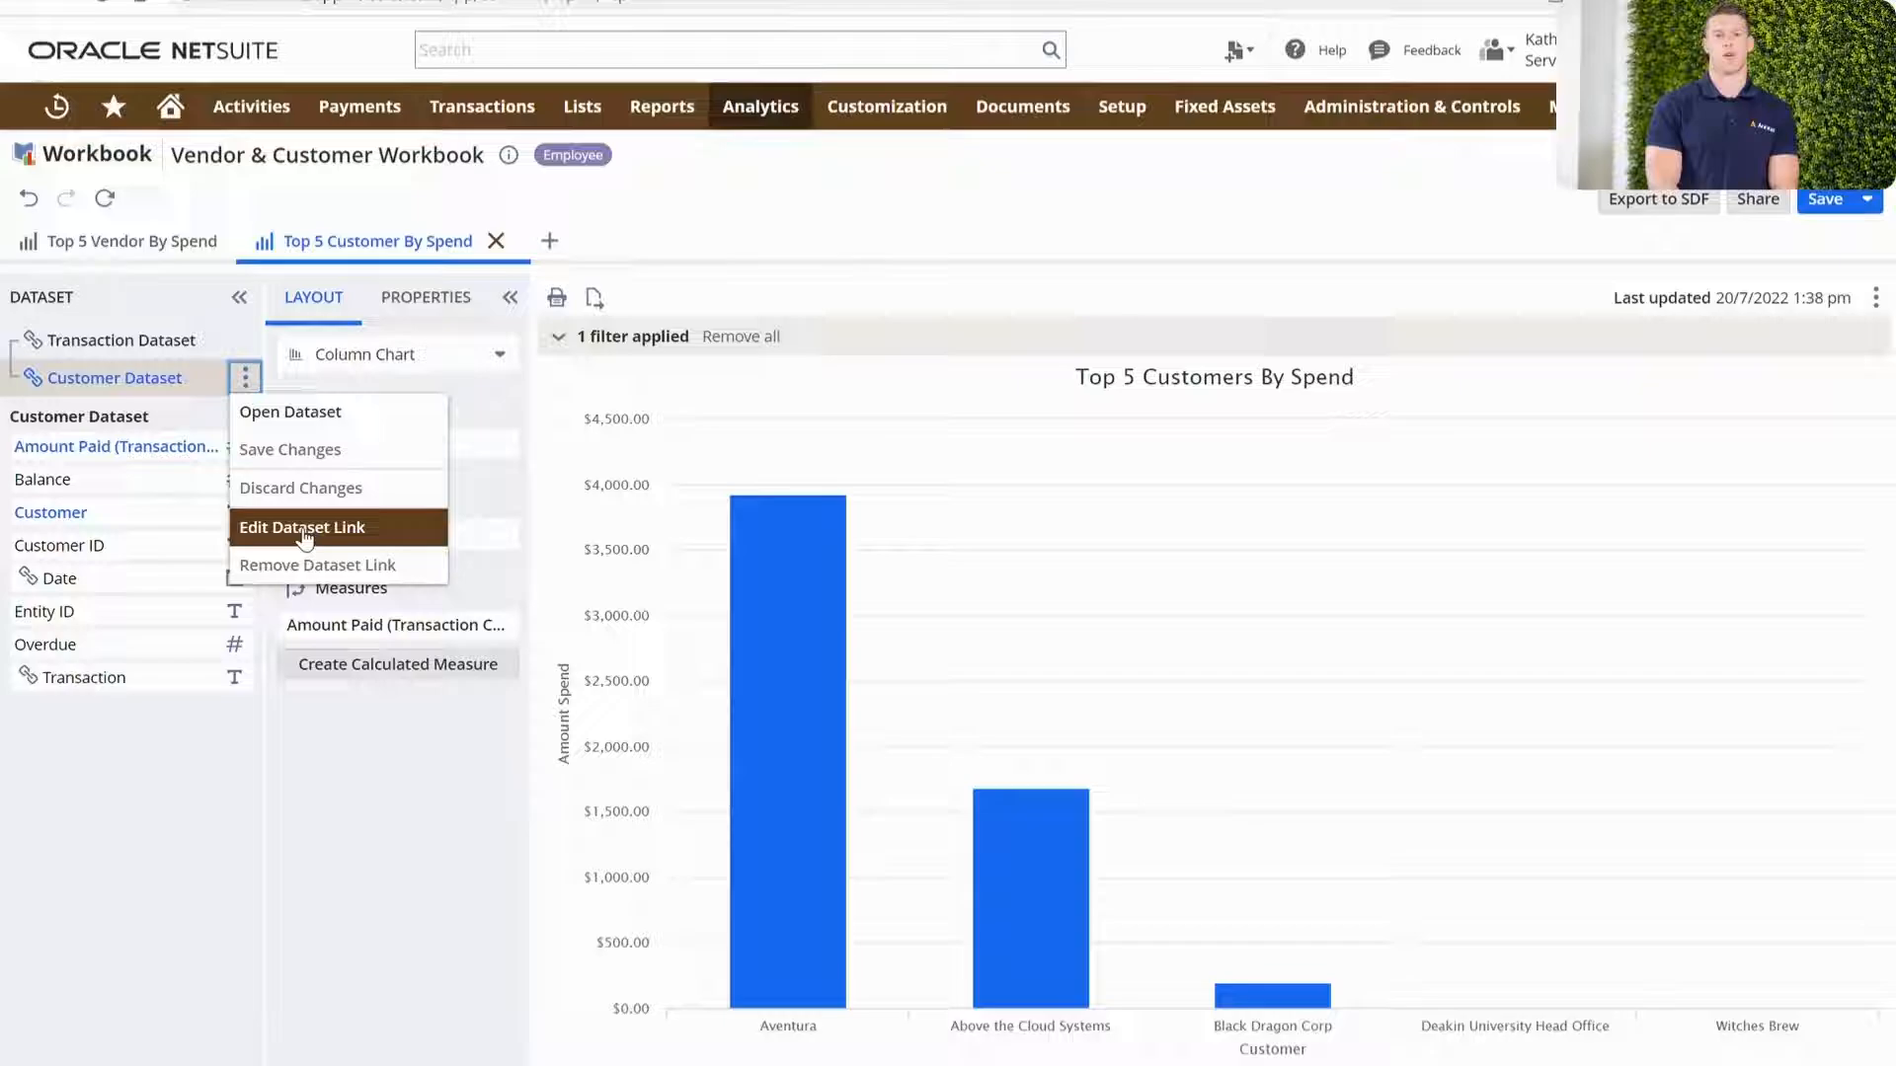
{"action": "left_click", "coordinate": [301, 526]}
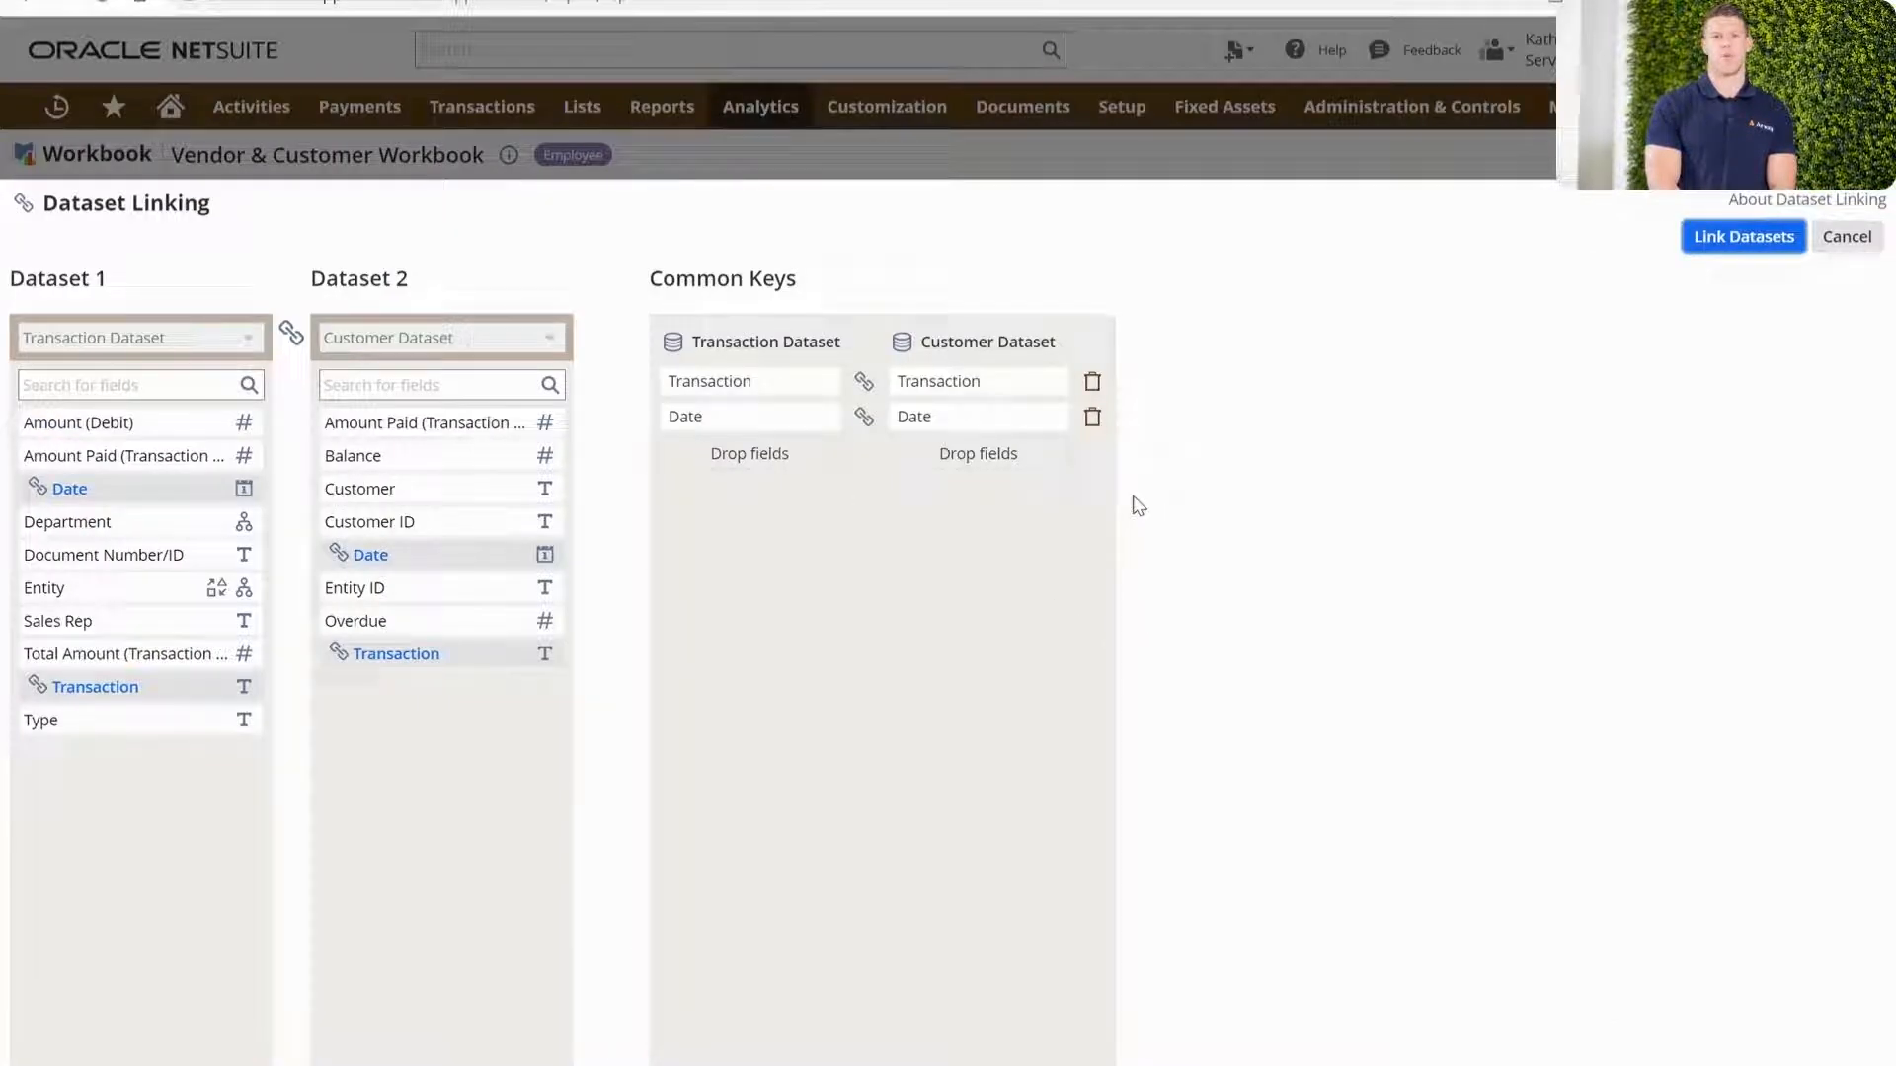
{"action": "mouse_move", "coordinate": [920, 570]}
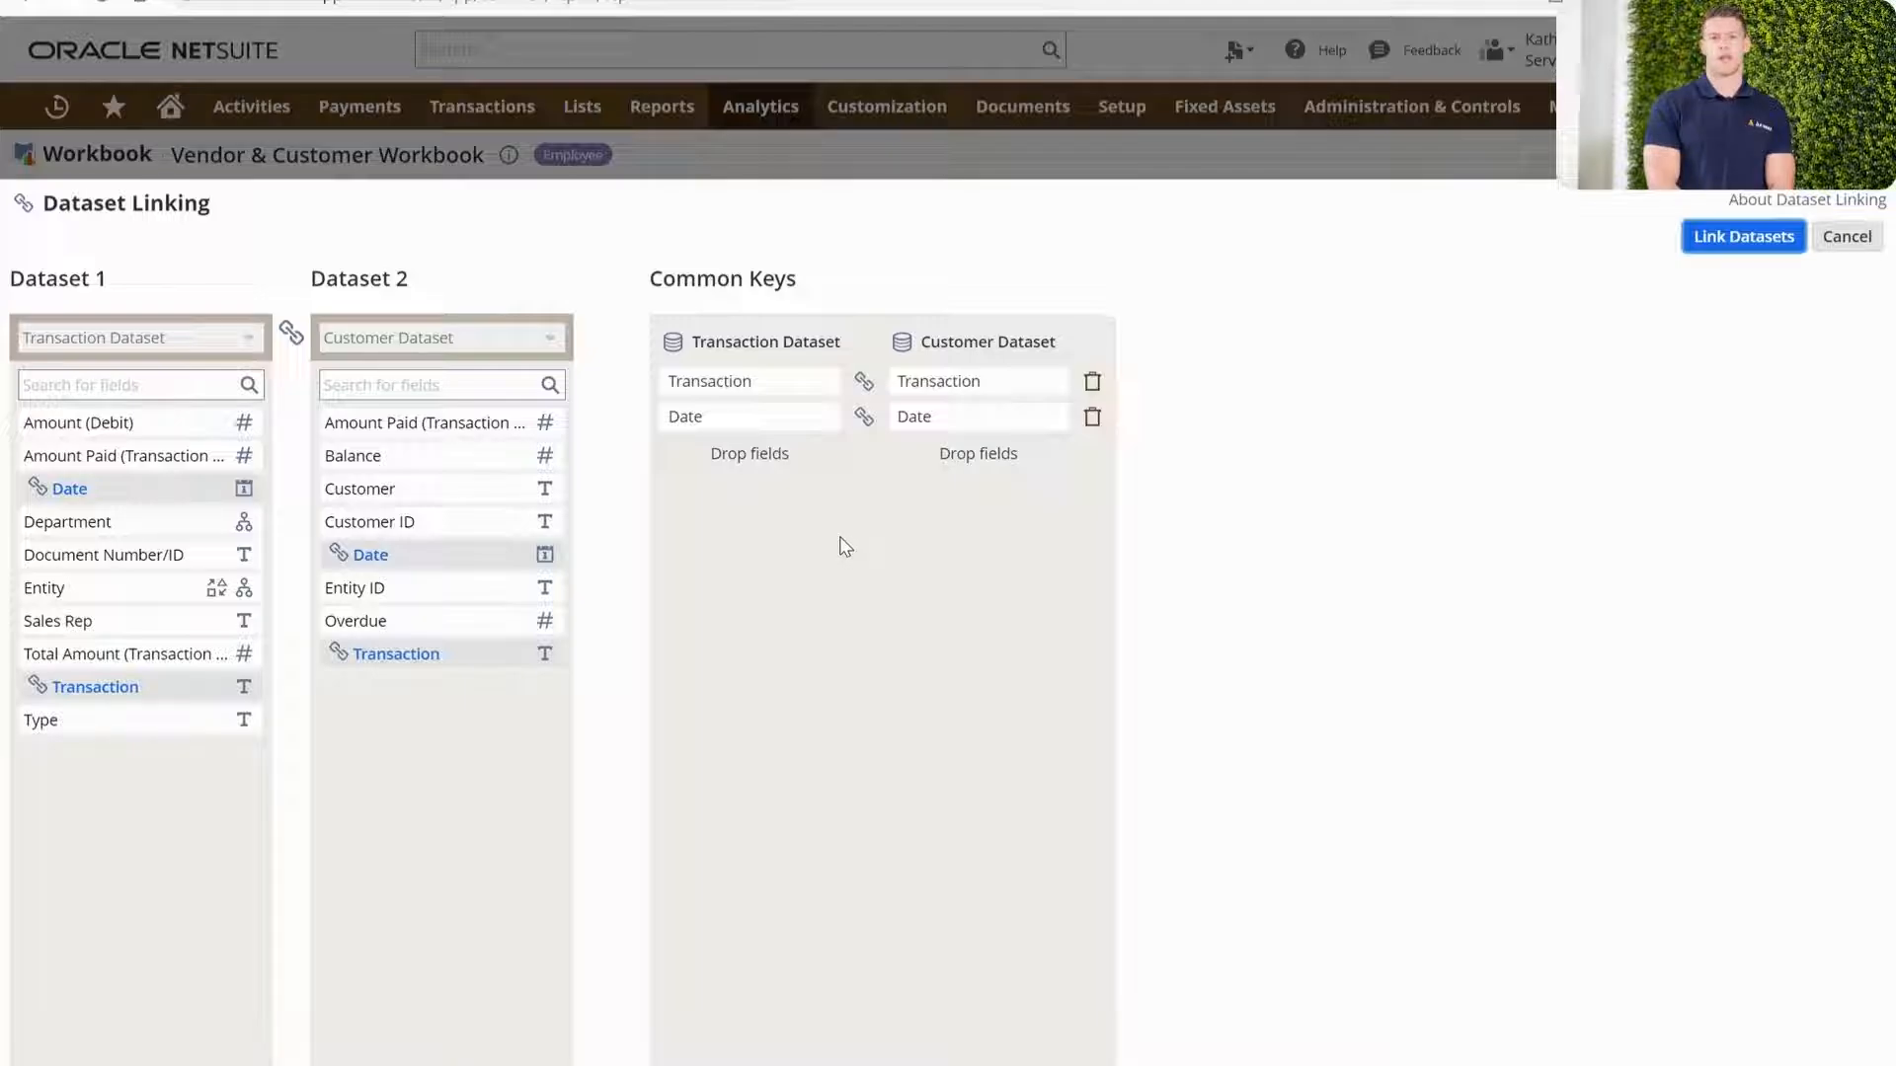
{"action": "mouse_move", "coordinate": [1019, 560]}
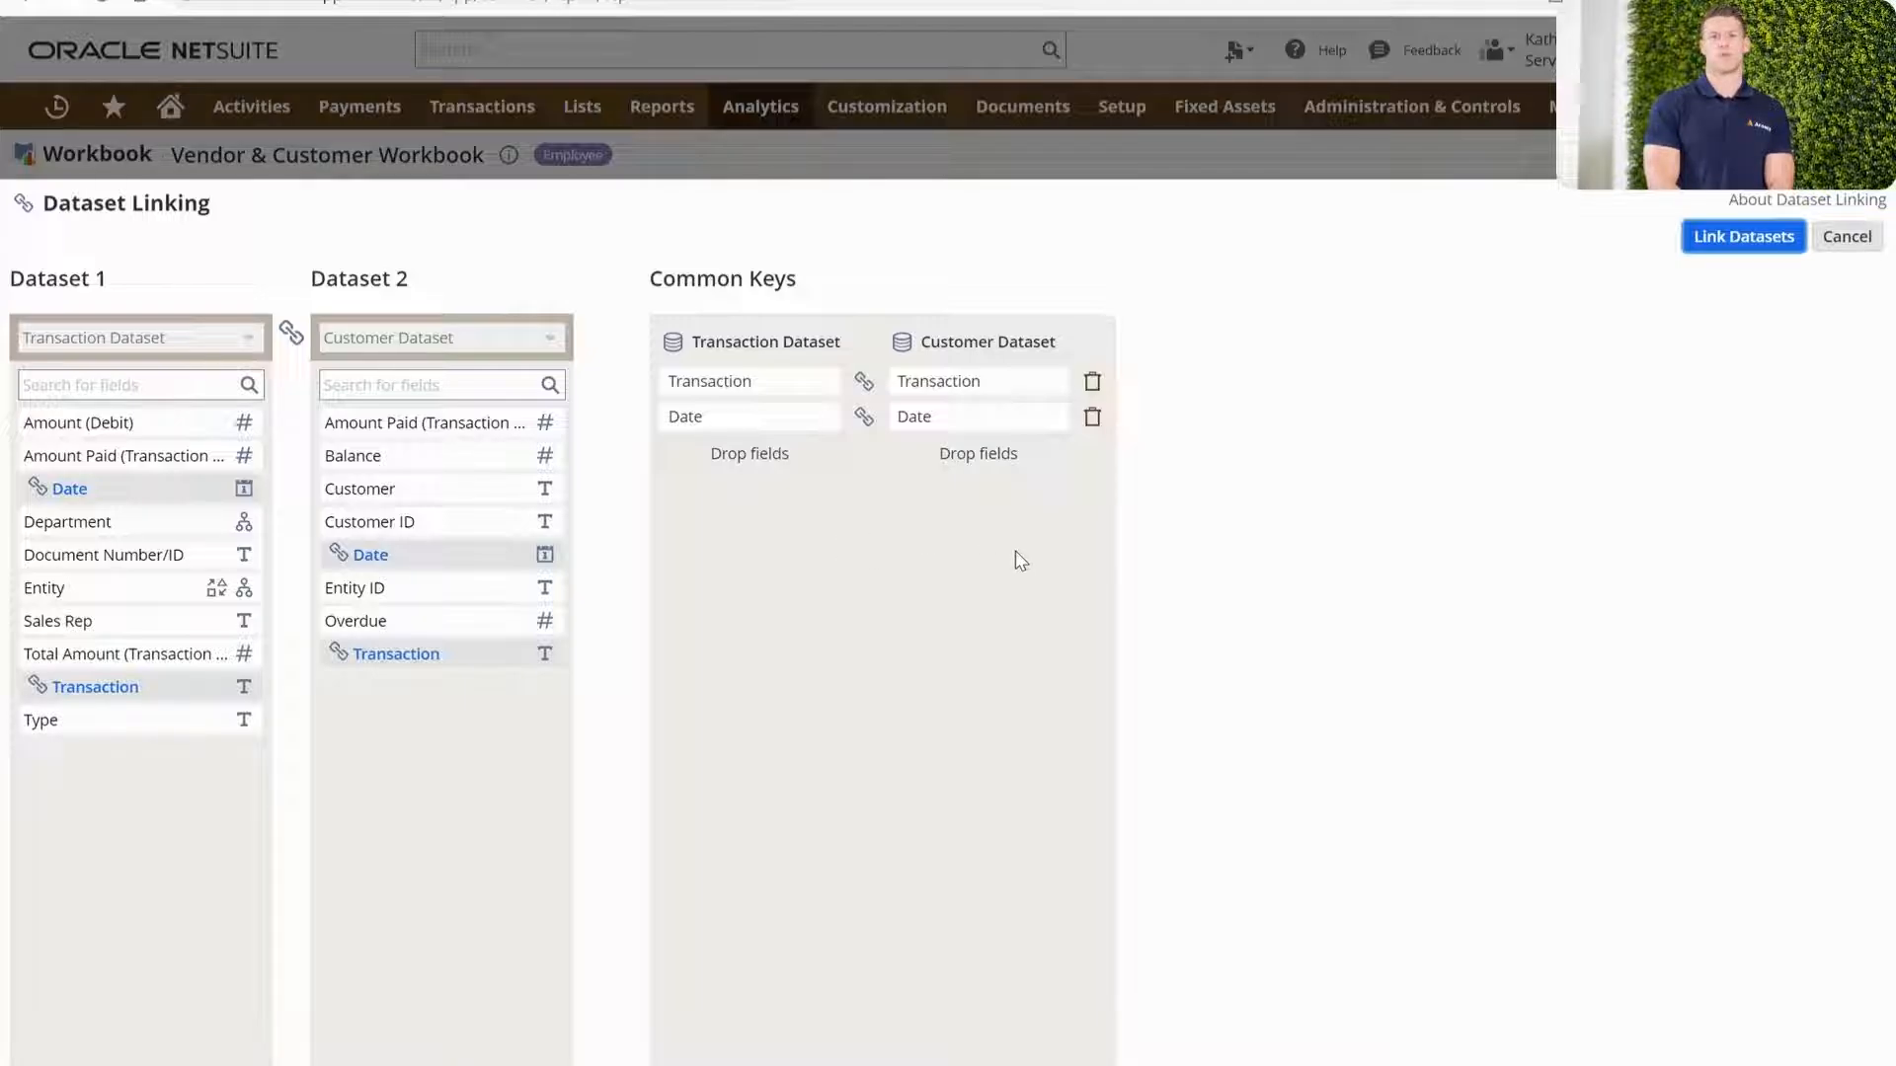
{"action": "mouse_move", "coordinate": [1480, 454]}
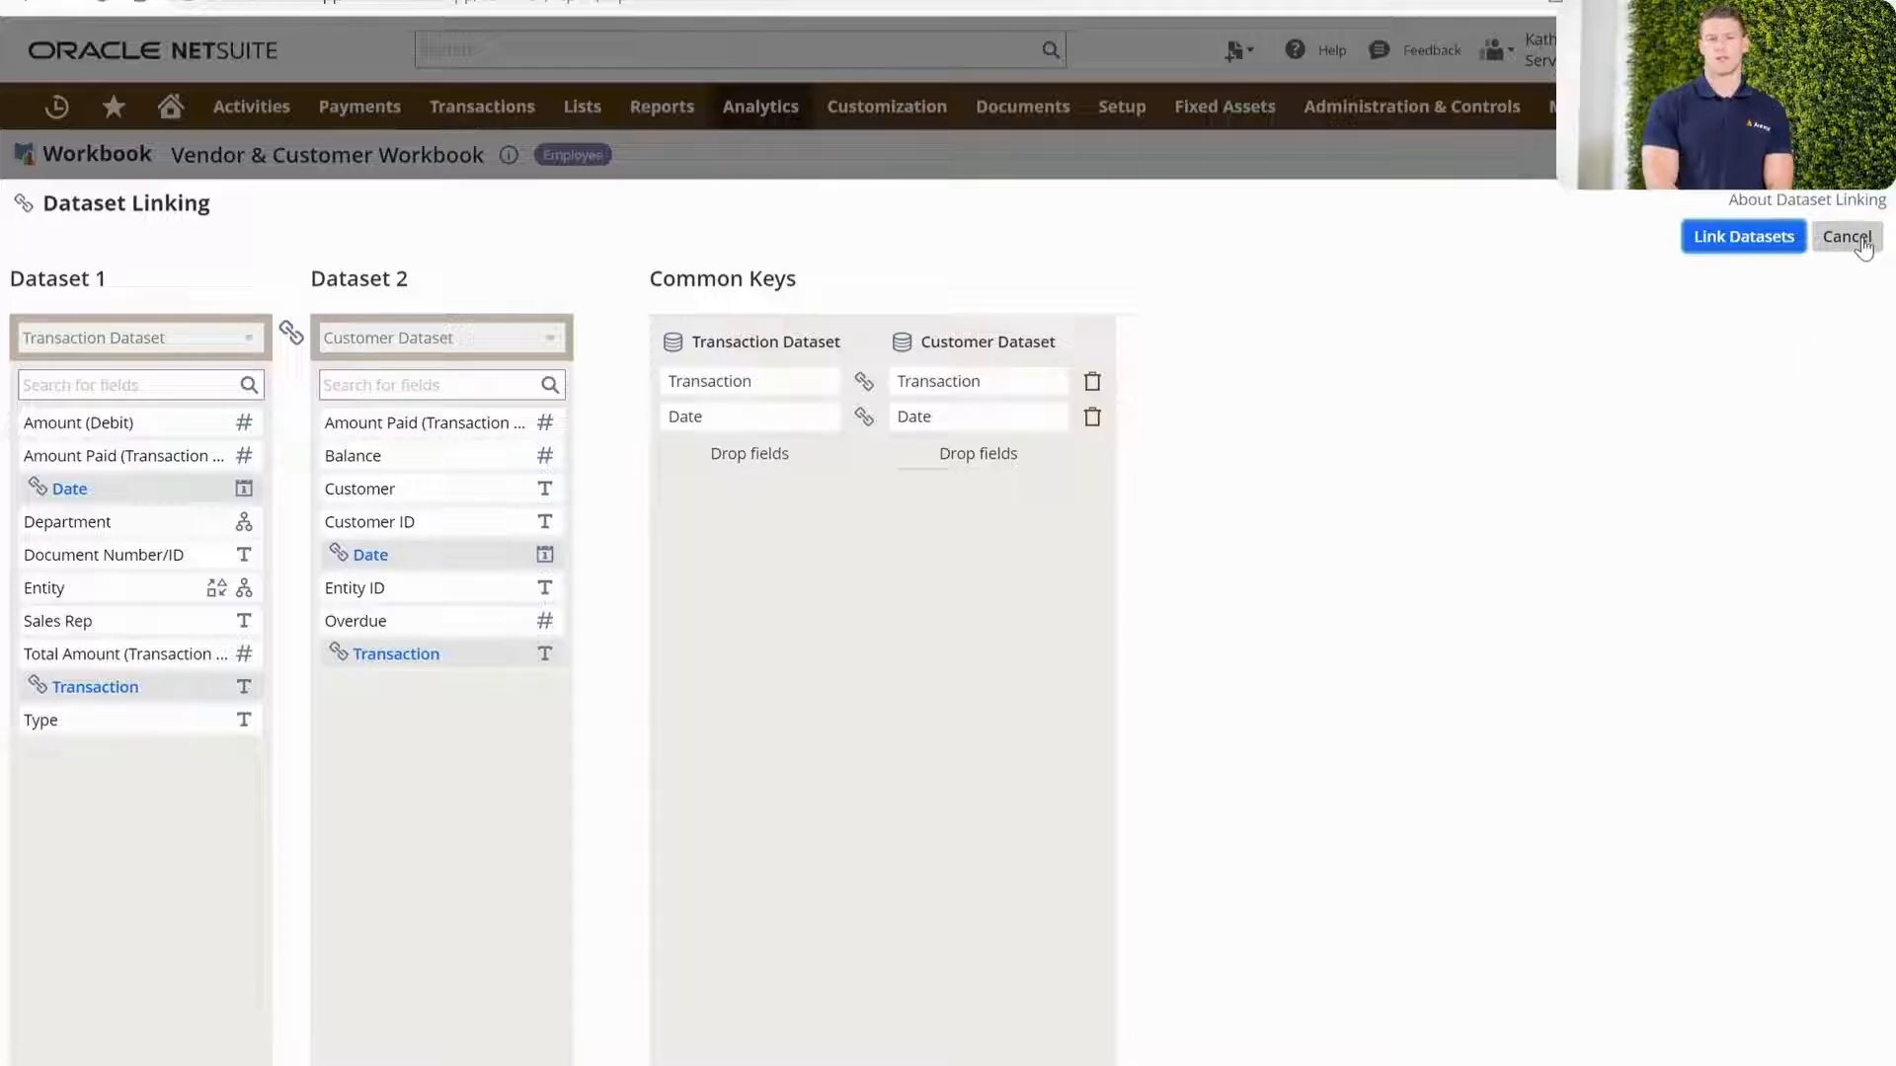
{"action": "left_click", "coordinate": [1846, 236]}
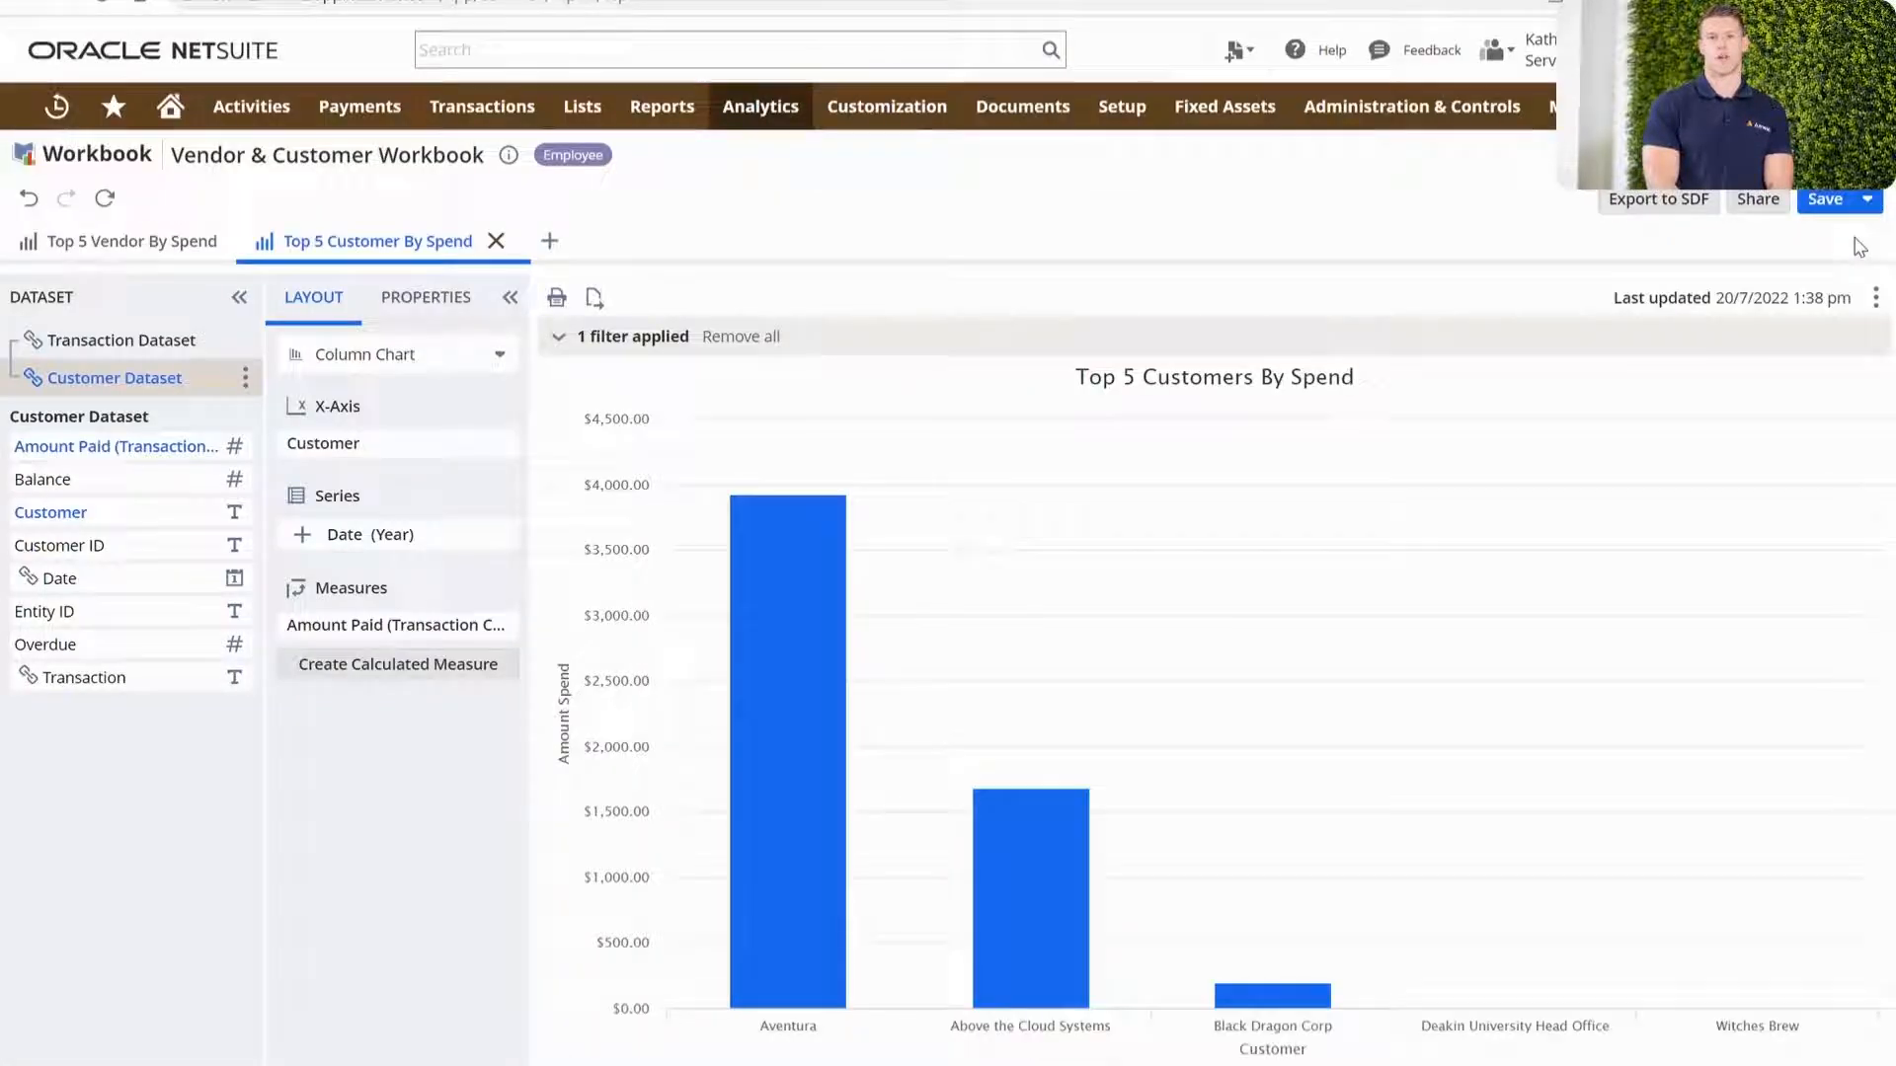